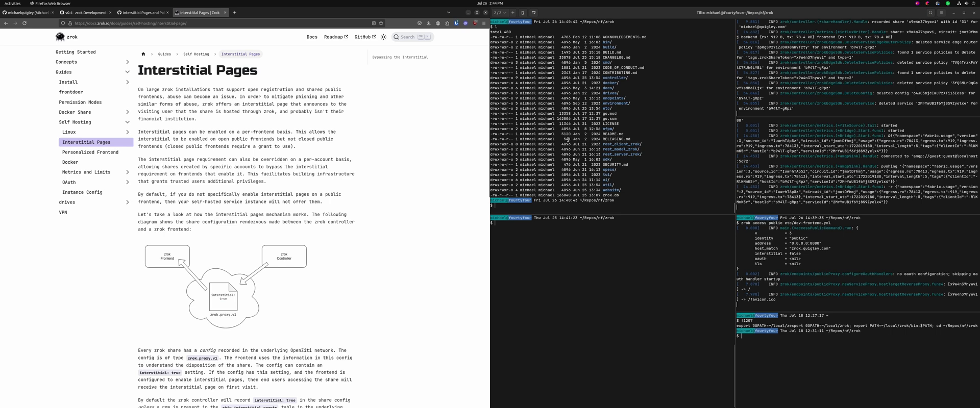
mouse_move(605, 176)
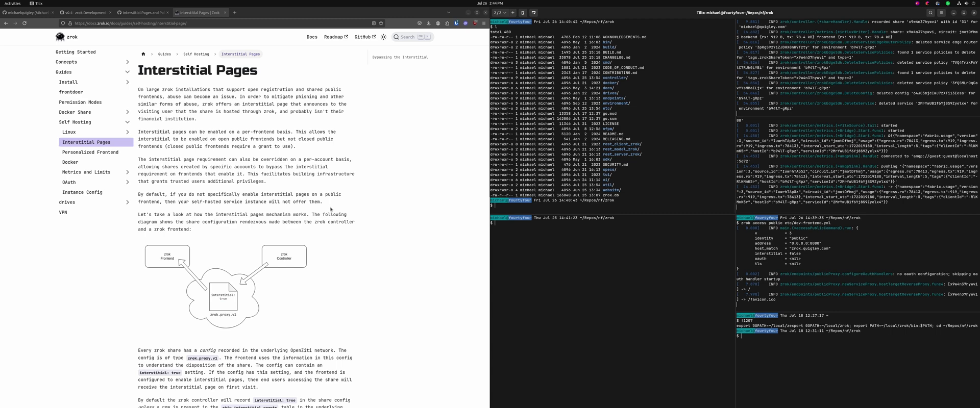
Uncomment the interstitial: true line in etc/dev-frontend.yml beneath host_match
scroll(down, 3)
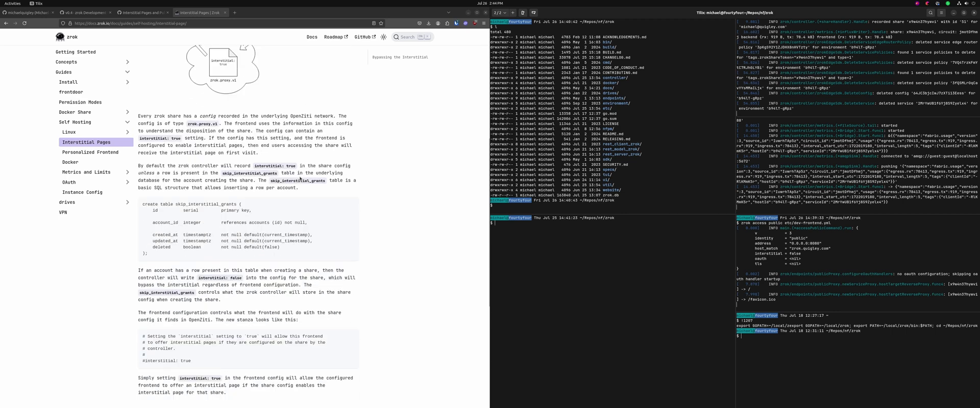
scroll(up, 3)
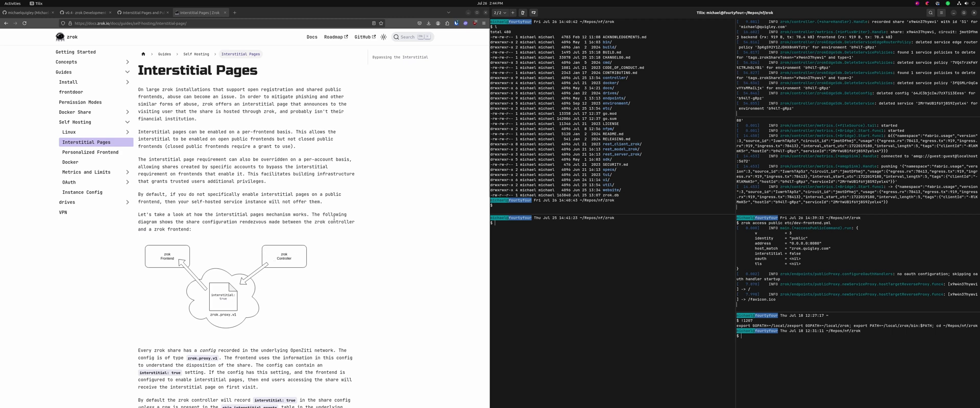
mouse_move(166, 276)
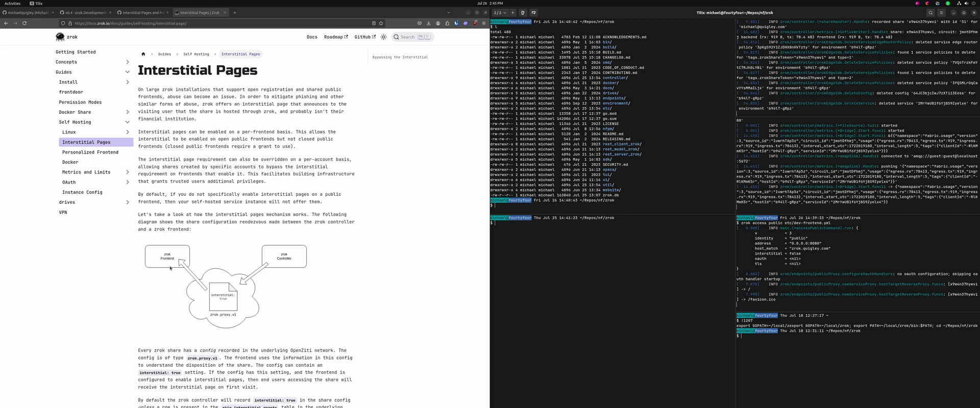
mouse_move(172, 273)
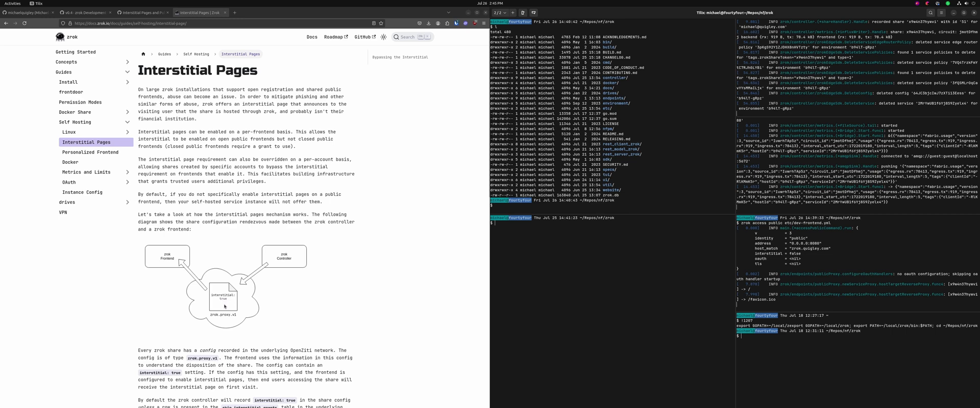
mouse_move(198, 247)
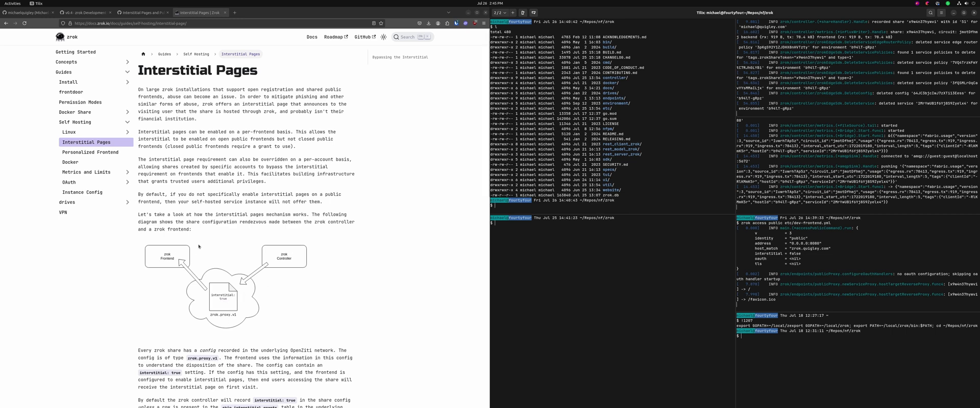
mouse_move(256, 272)
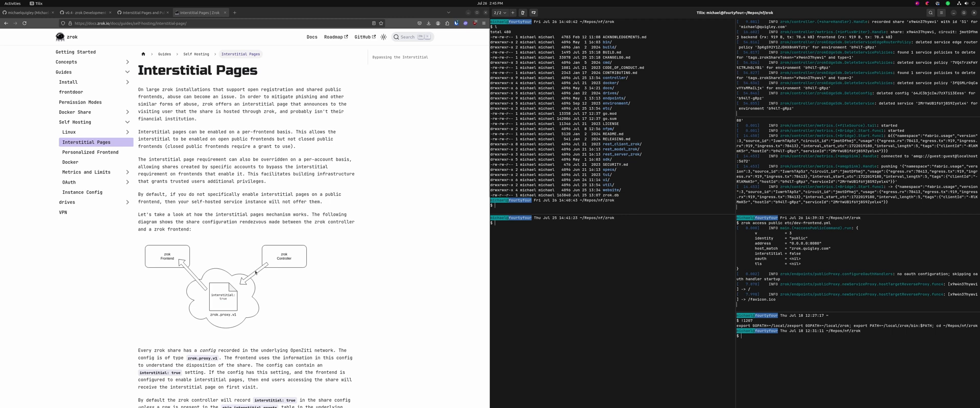
mouse_move(317, 262)
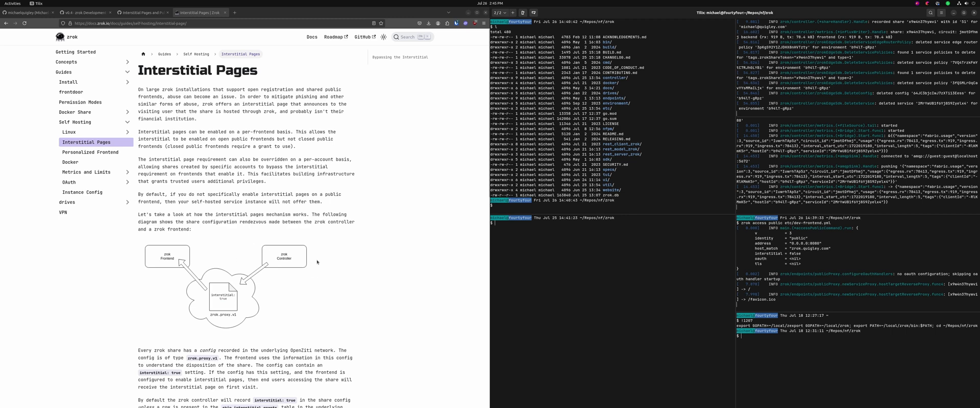
mouse_move(167, 339)
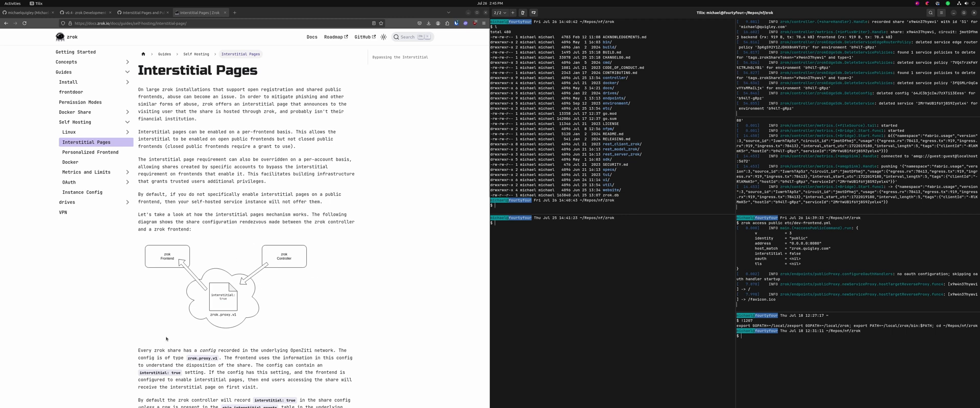
mouse_move(229, 294)
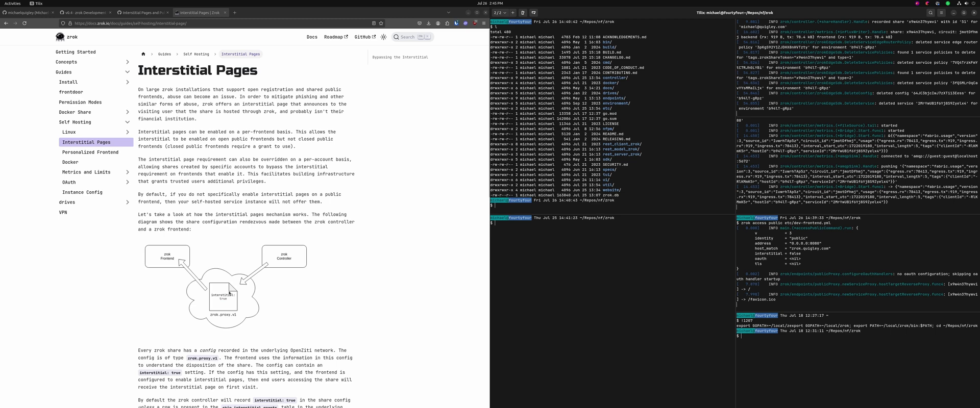
mouse_move(228, 309)
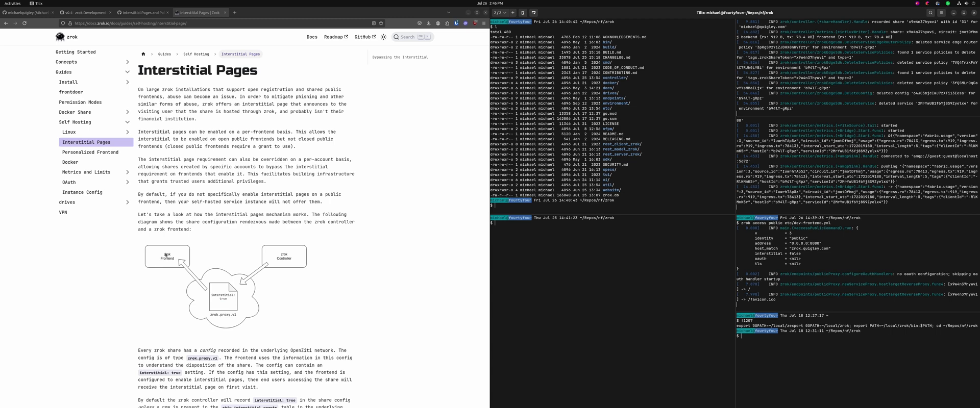
scroll(down, 3)
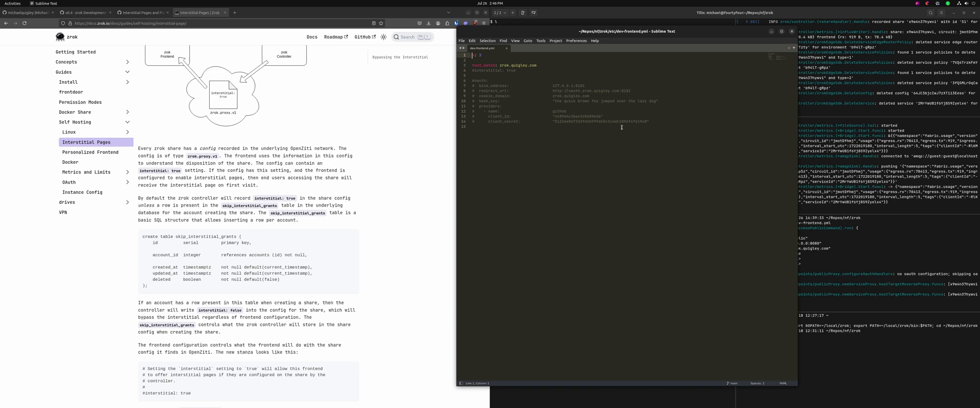
click(563, 126)
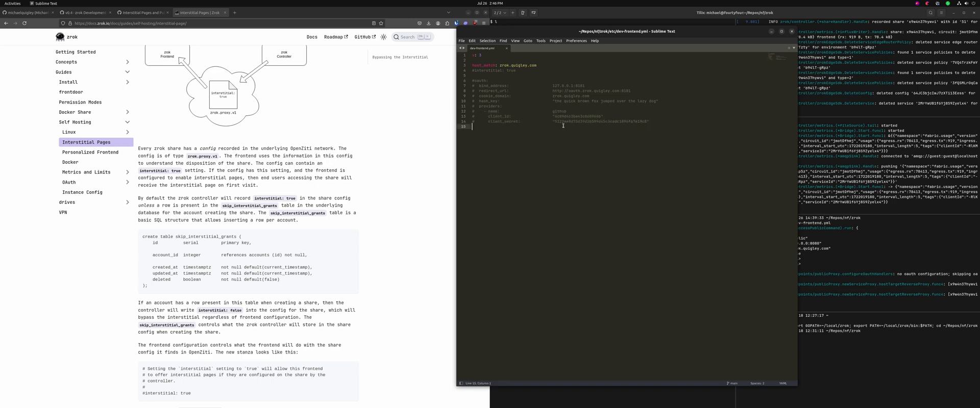
mouse_move(547, 98)
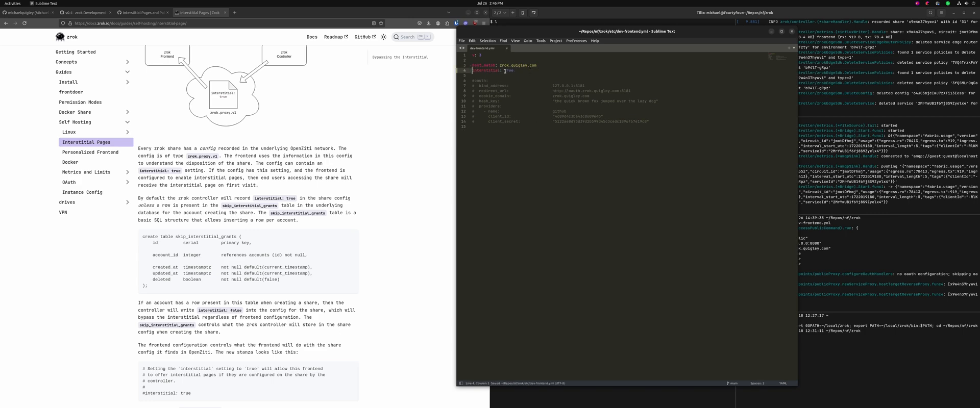
double_click(487, 71)
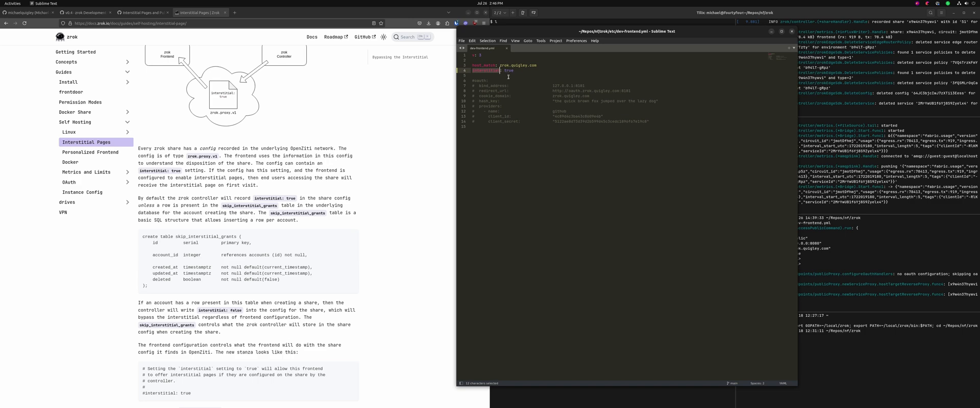
mouse_move(512, 82)
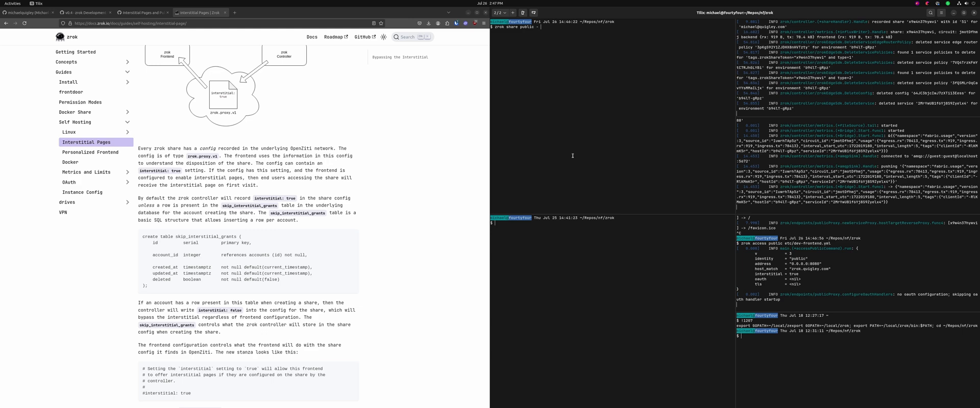
Run zrok share public --headless -b web to start a headless public web share
text(--headless -ba)
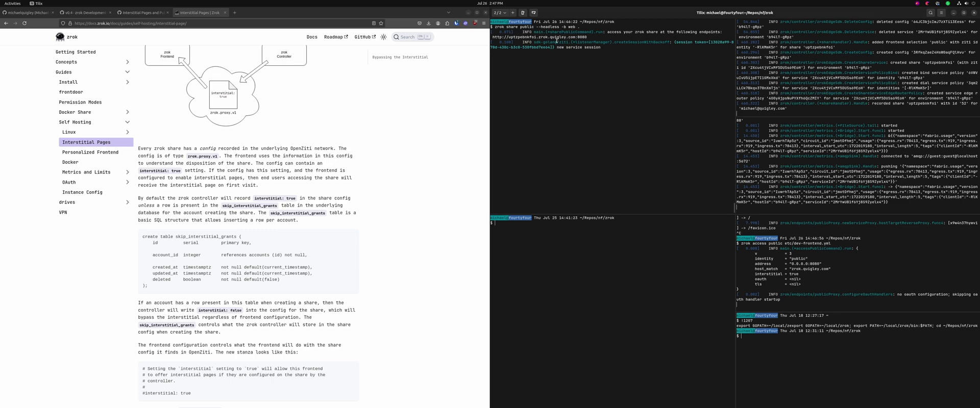
Load the uptzpebnkfoi share URL in Firefox to show its interstitial warning page
click(256, 13)
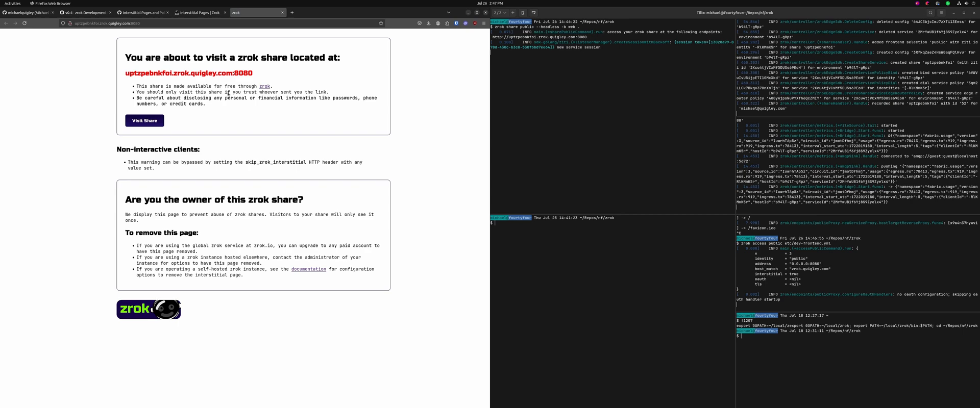
mouse_move(365, 52)
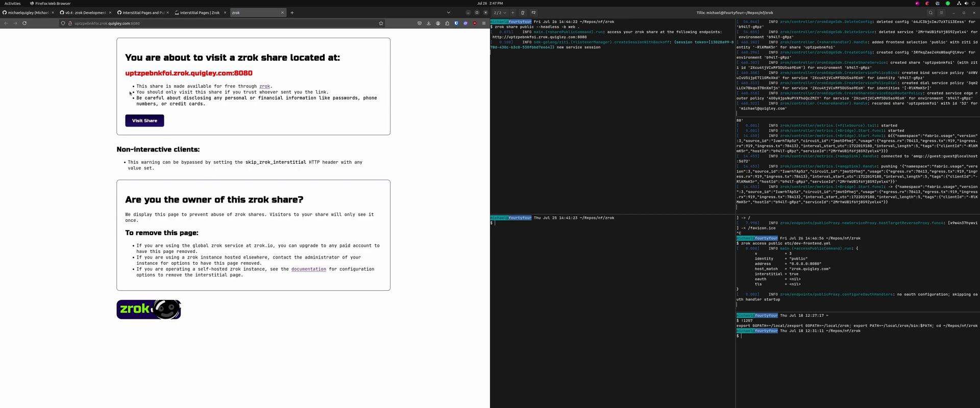
mouse_move(265, 87)
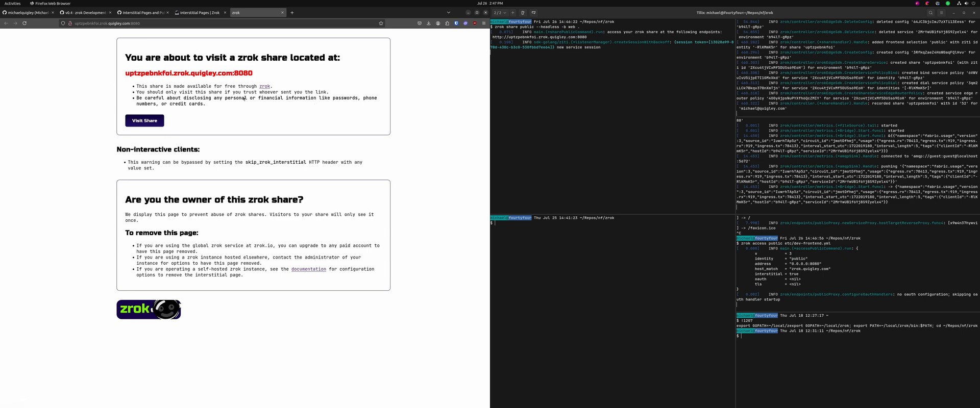
mouse_move(294, 108)
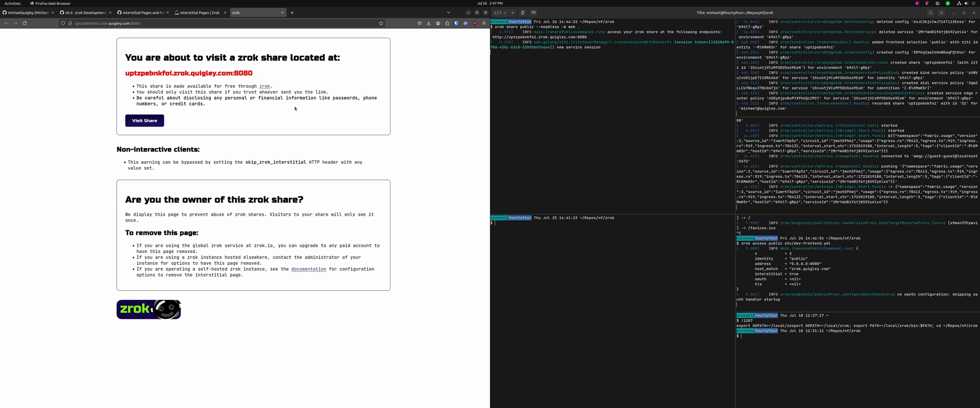
mouse_move(232, 161)
text(curl)
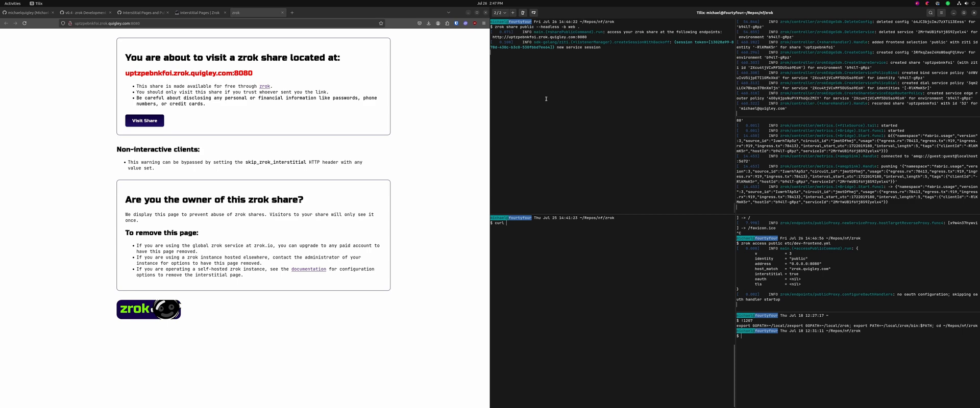
Copy the share's public address from the log and curl it from the middle Tilix pane
double_click(549, 37)
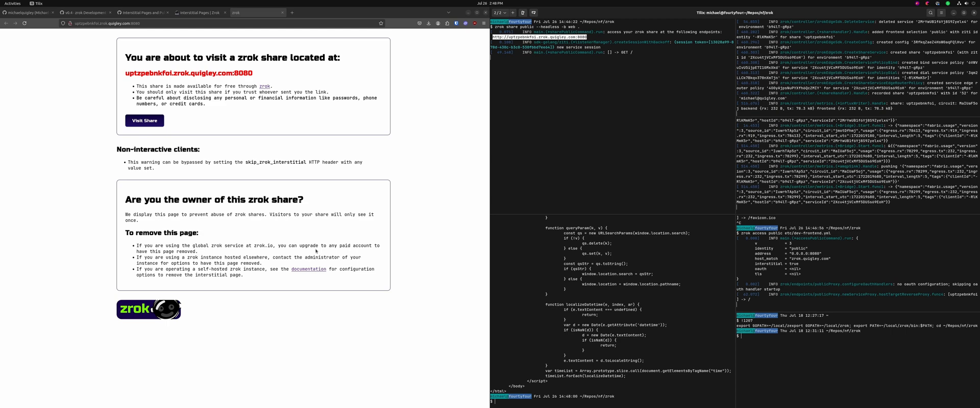
mouse_move(306, 201)
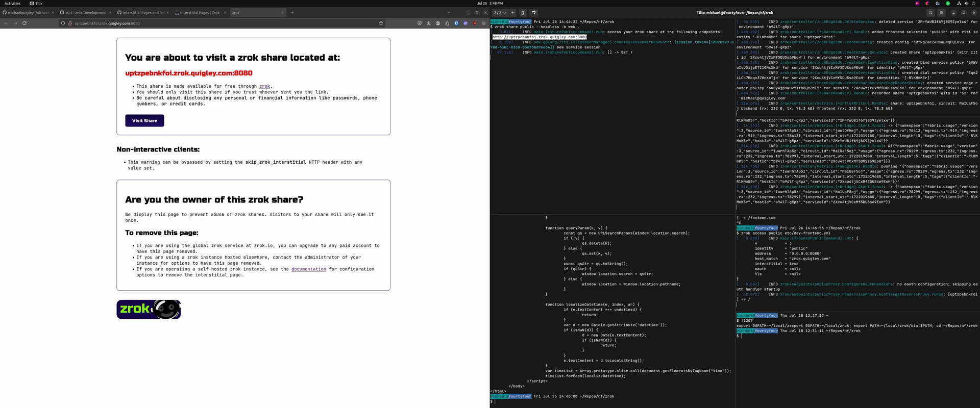
Use Visit Share to pass the interstitial and reach the share's root folder listing
click(144, 121)
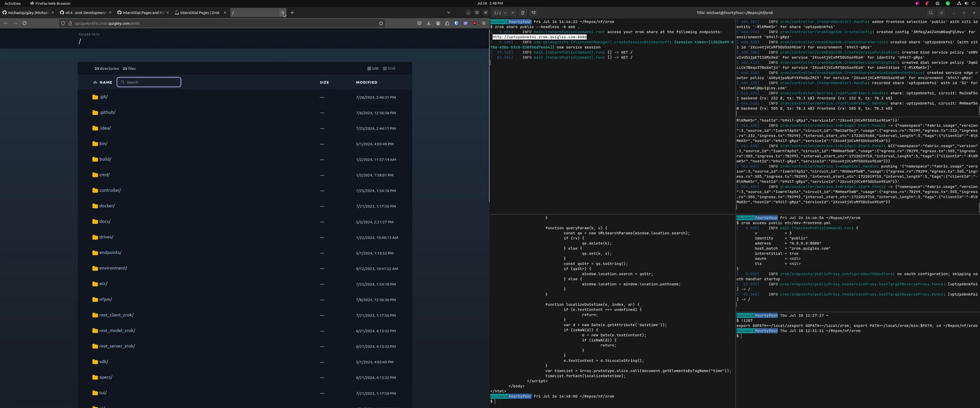
click(200, 12)
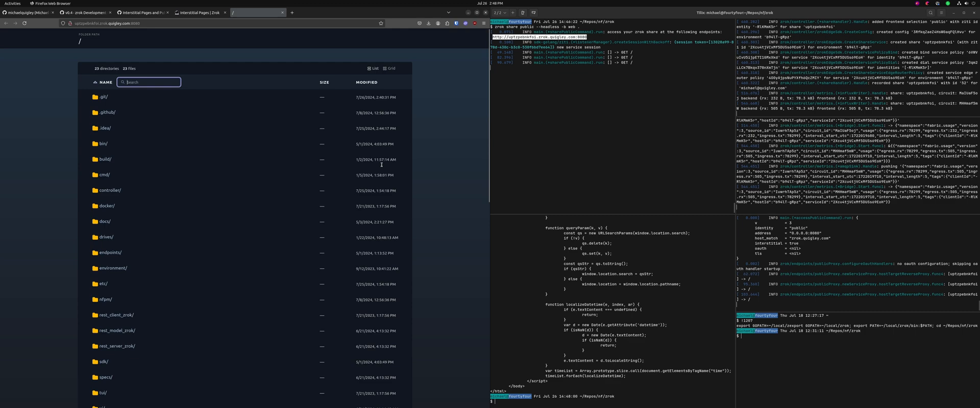
mouse_move(374, 176)
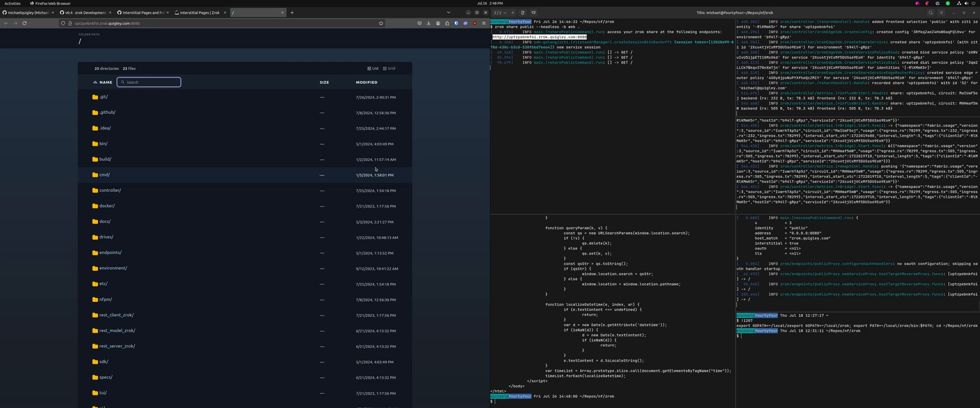
click(201, 12)
text(zrok share public --headless -b web .)
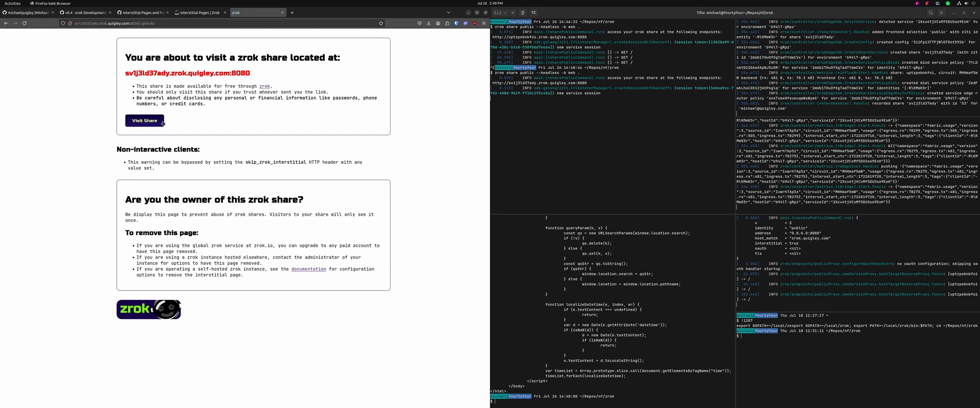
Pass the interstitial to the .github folder listing, then return to the Interstitial Pages guide
click(144, 120)
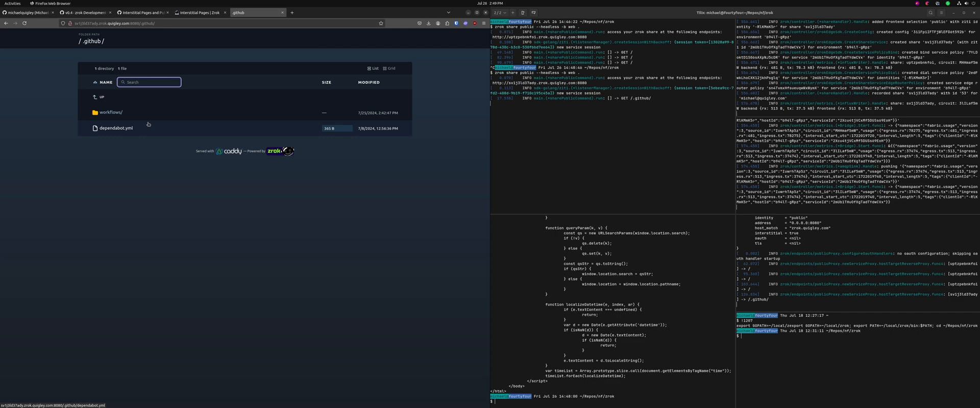
click(197, 12)
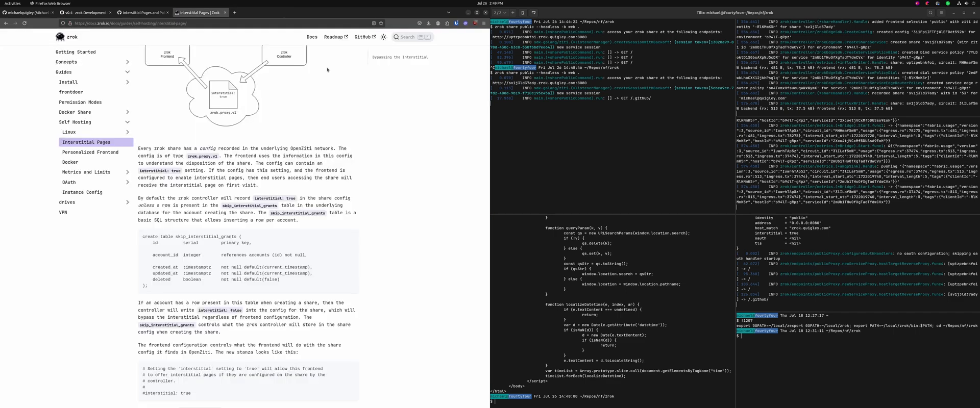
mouse_move(293, 108)
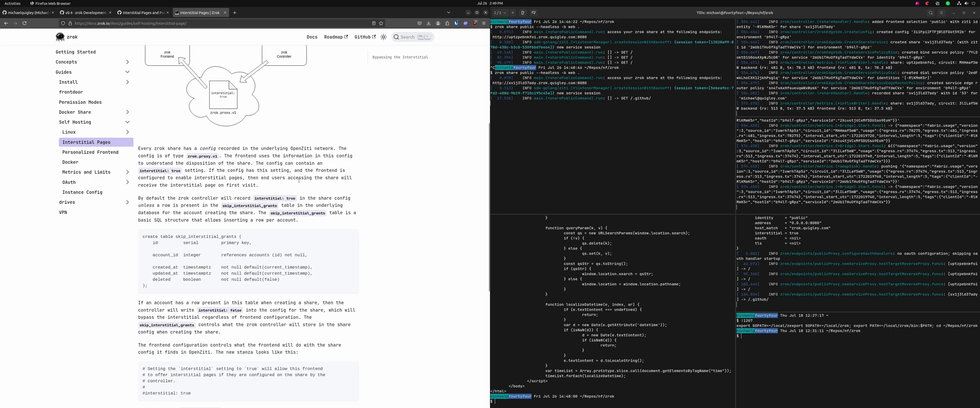
mouse_move(410, 208)
text(insert into skip_interstitial_grants (account_id) values (1);)
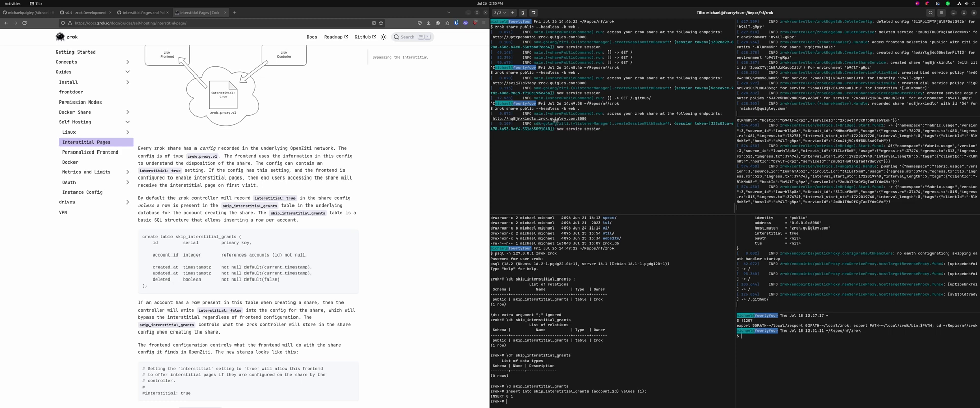
Load the nqbjrxknlufz share URL and confirm the directory listing appears with no interstitial
click(241, 12)
text(nqbjrxkindlc.zrok.quigley.com:8080)
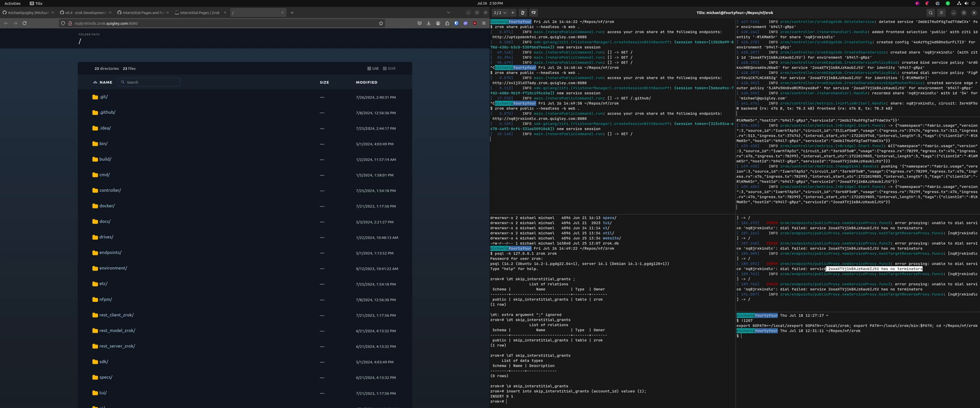
mouse_move(436, 185)
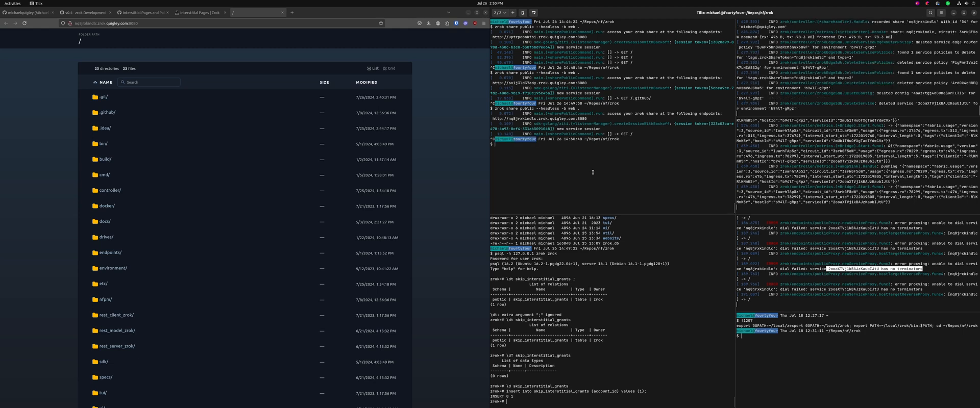
Show CHANGELOG.md in the top Tilix pane with its v0.4.36 interstitial entries
click(200, 13)
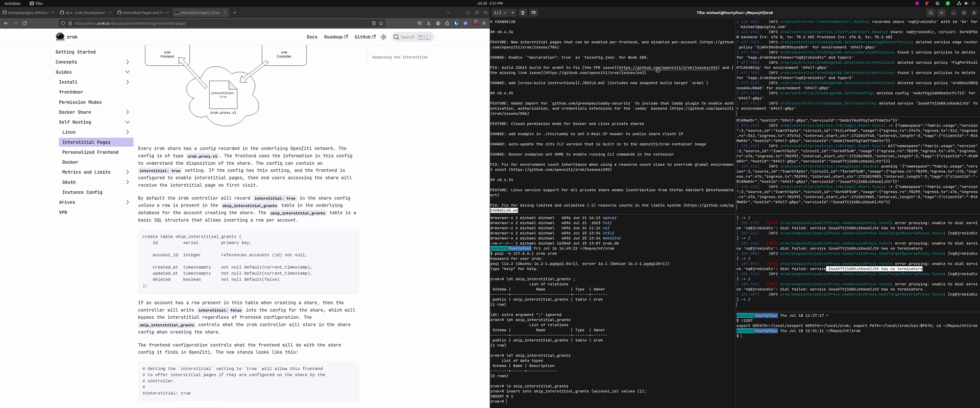
mouse_move(647, 197)
text(git tag v0.4.36)
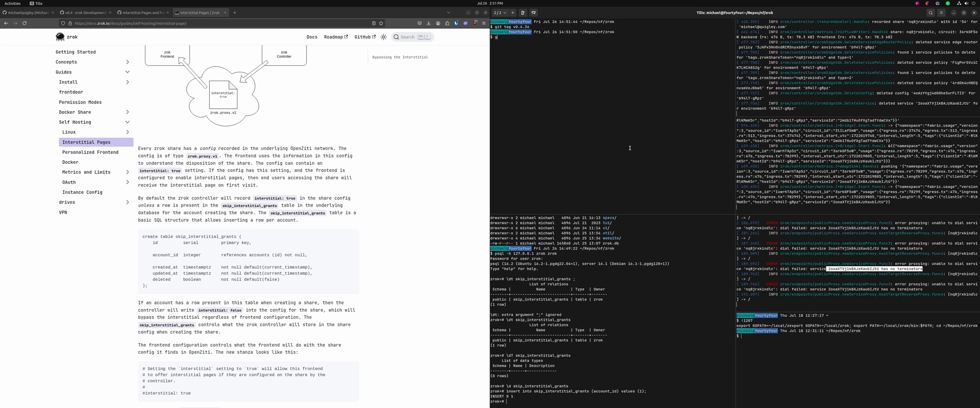
Tag the release v0.4.36 and push the tags with git push --tags
text(git push --tags)
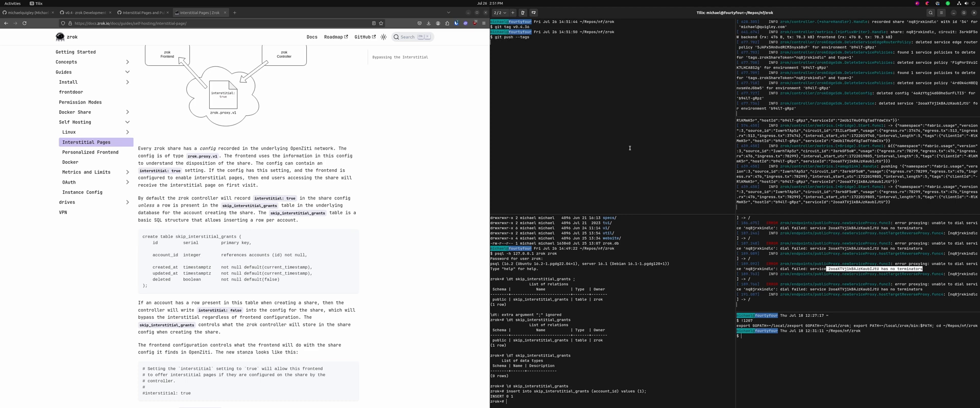